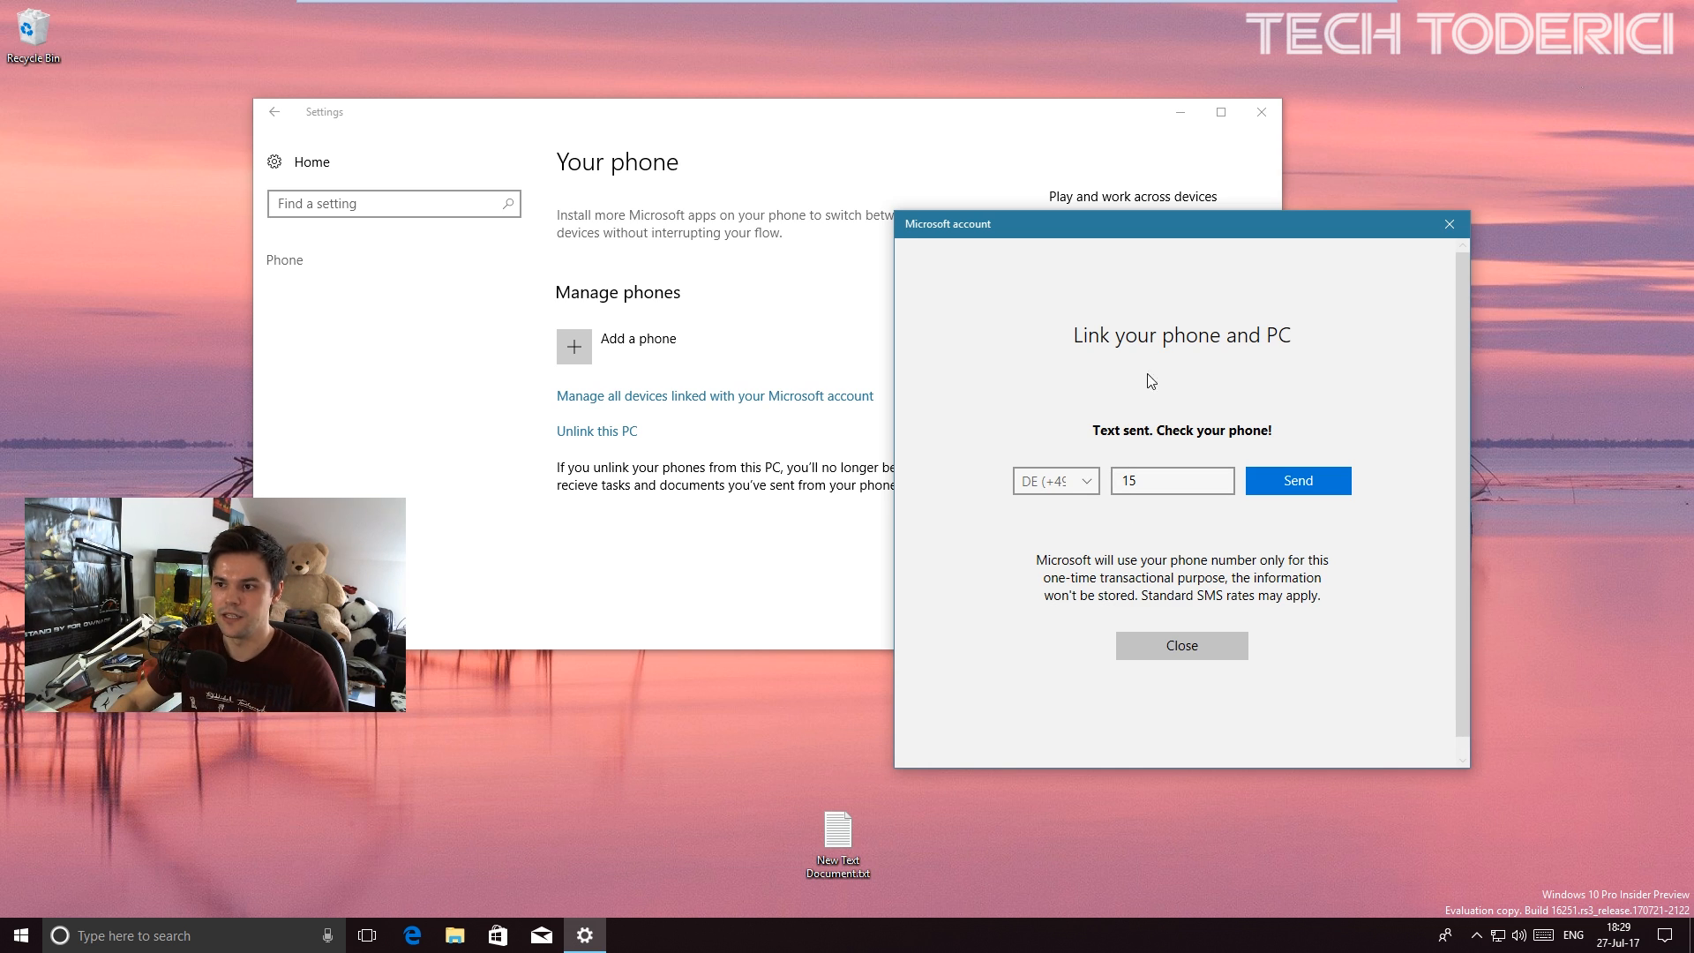
Link the LGE LG-D851 Android phone so it appears under Manage phones
{"action": "left_click_drag", "start_coordinate": [1177, 225], "coordinate": [1054, 224]}
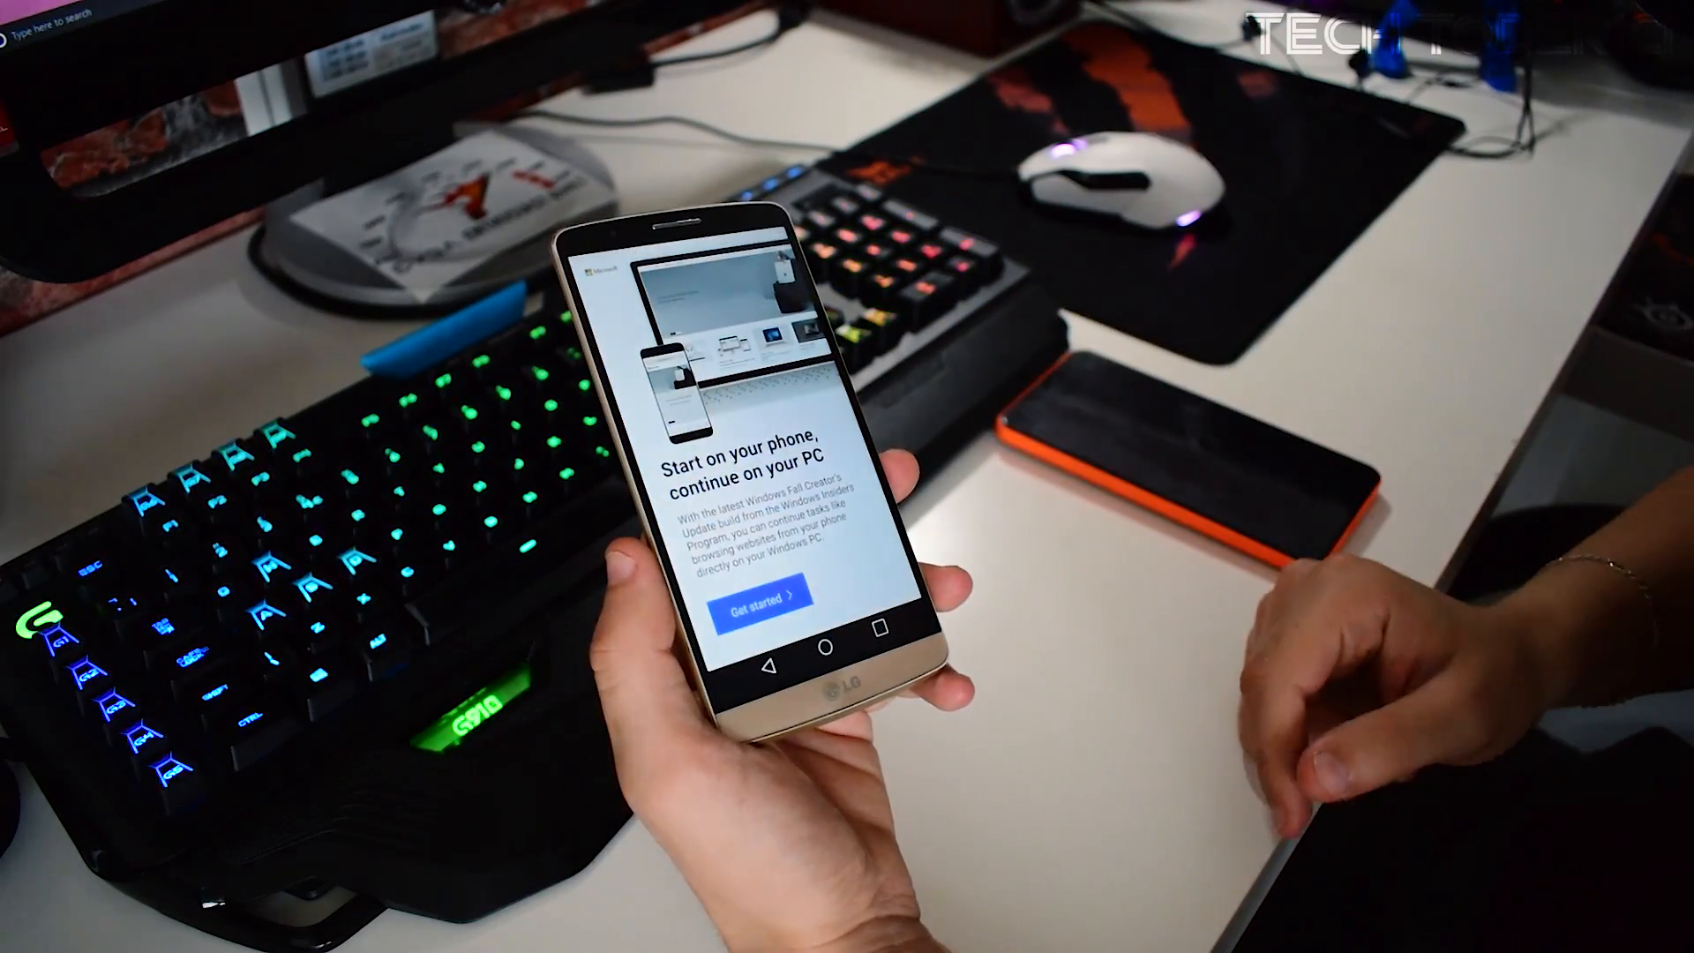
{"action": "left_click", "coordinate": [757, 600]}
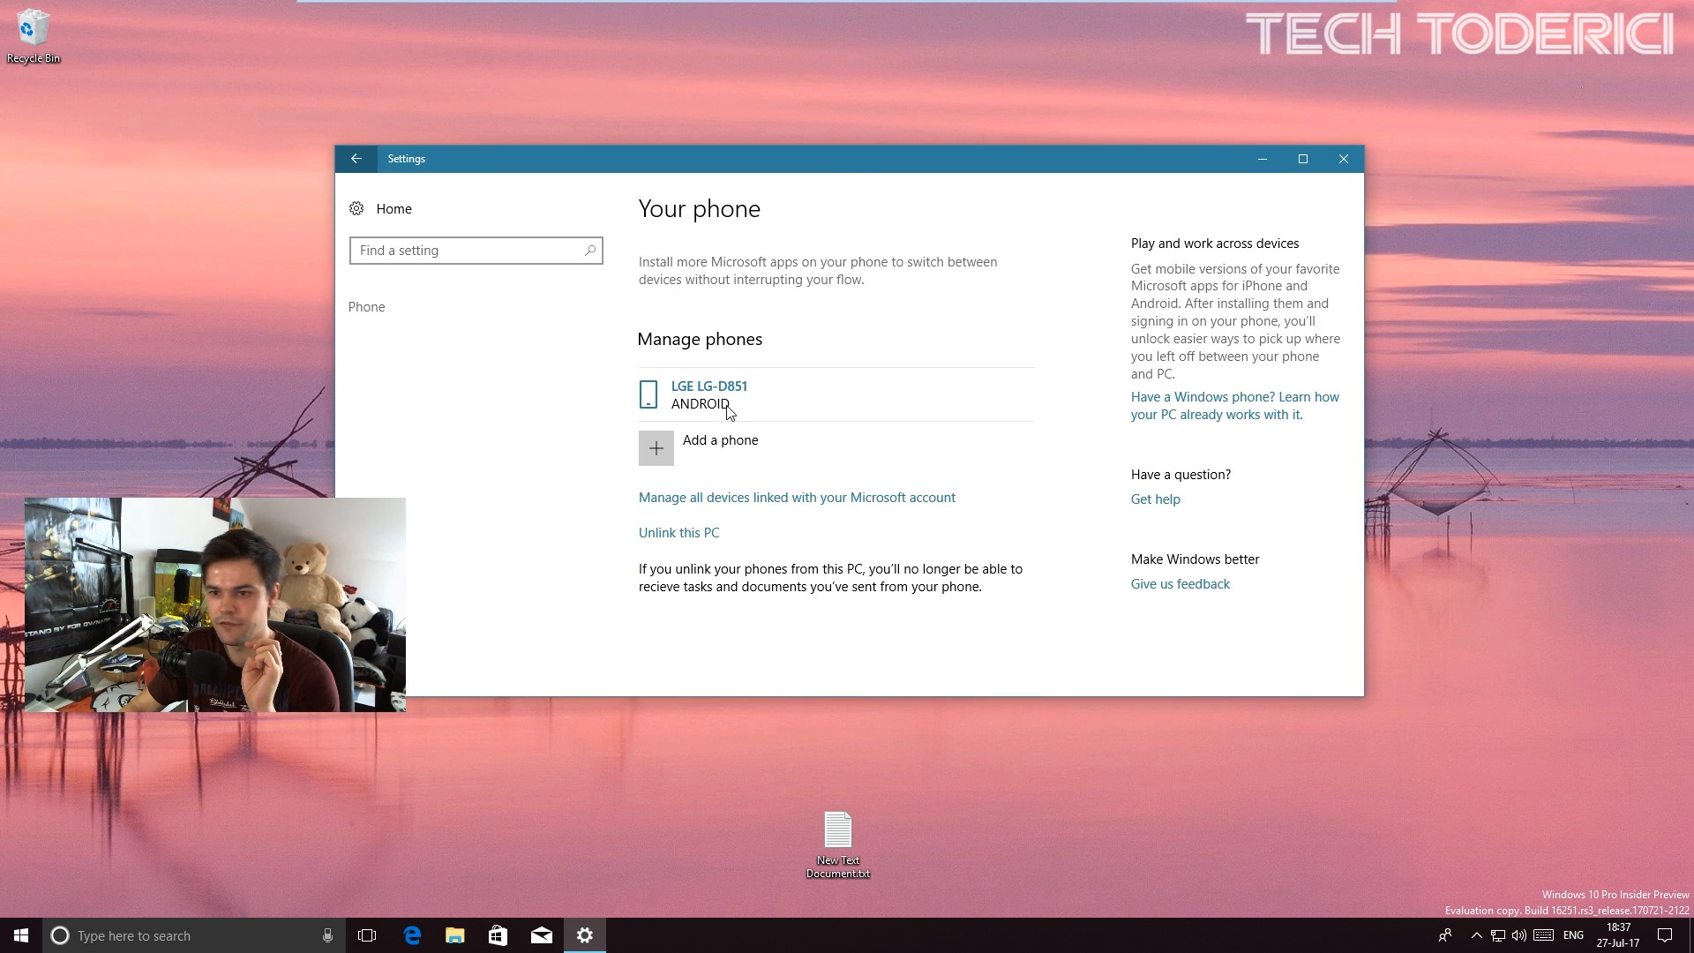
Return to the Settings home and go into Update & Security
{"action": "left_click", "coordinate": [355, 159]}
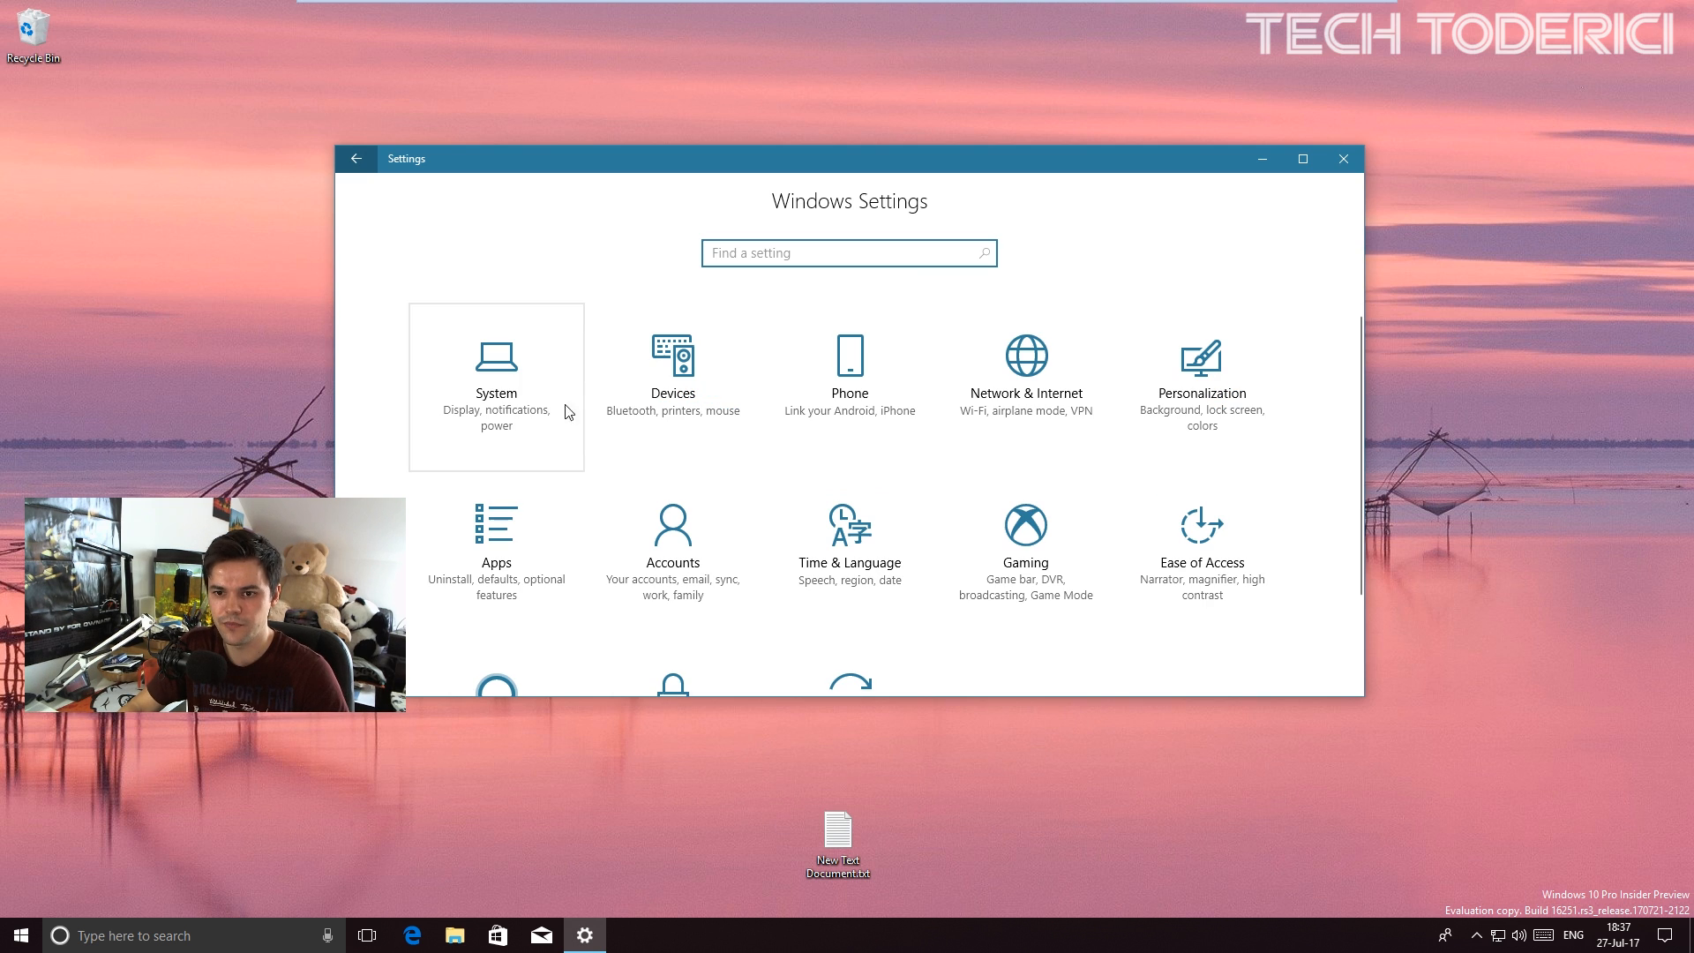
{"action": "scroll", "scroll_direction": "down", "scroll_amount": 3}
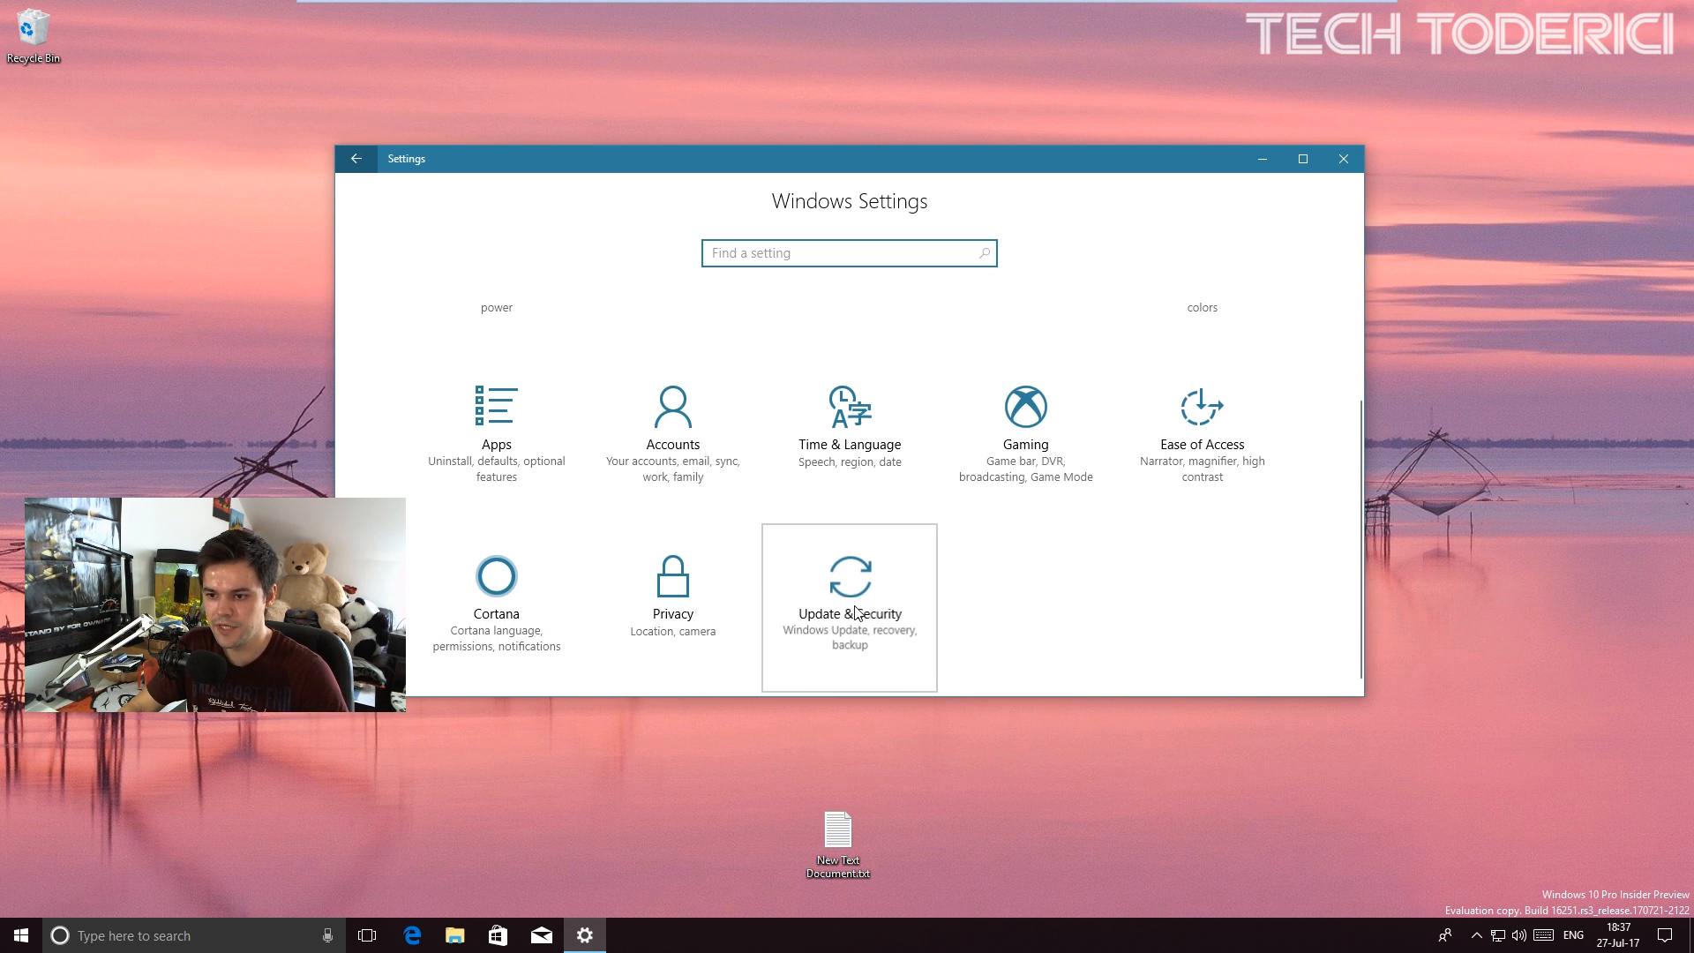
{"action": "left_click", "coordinate": [849, 605]}
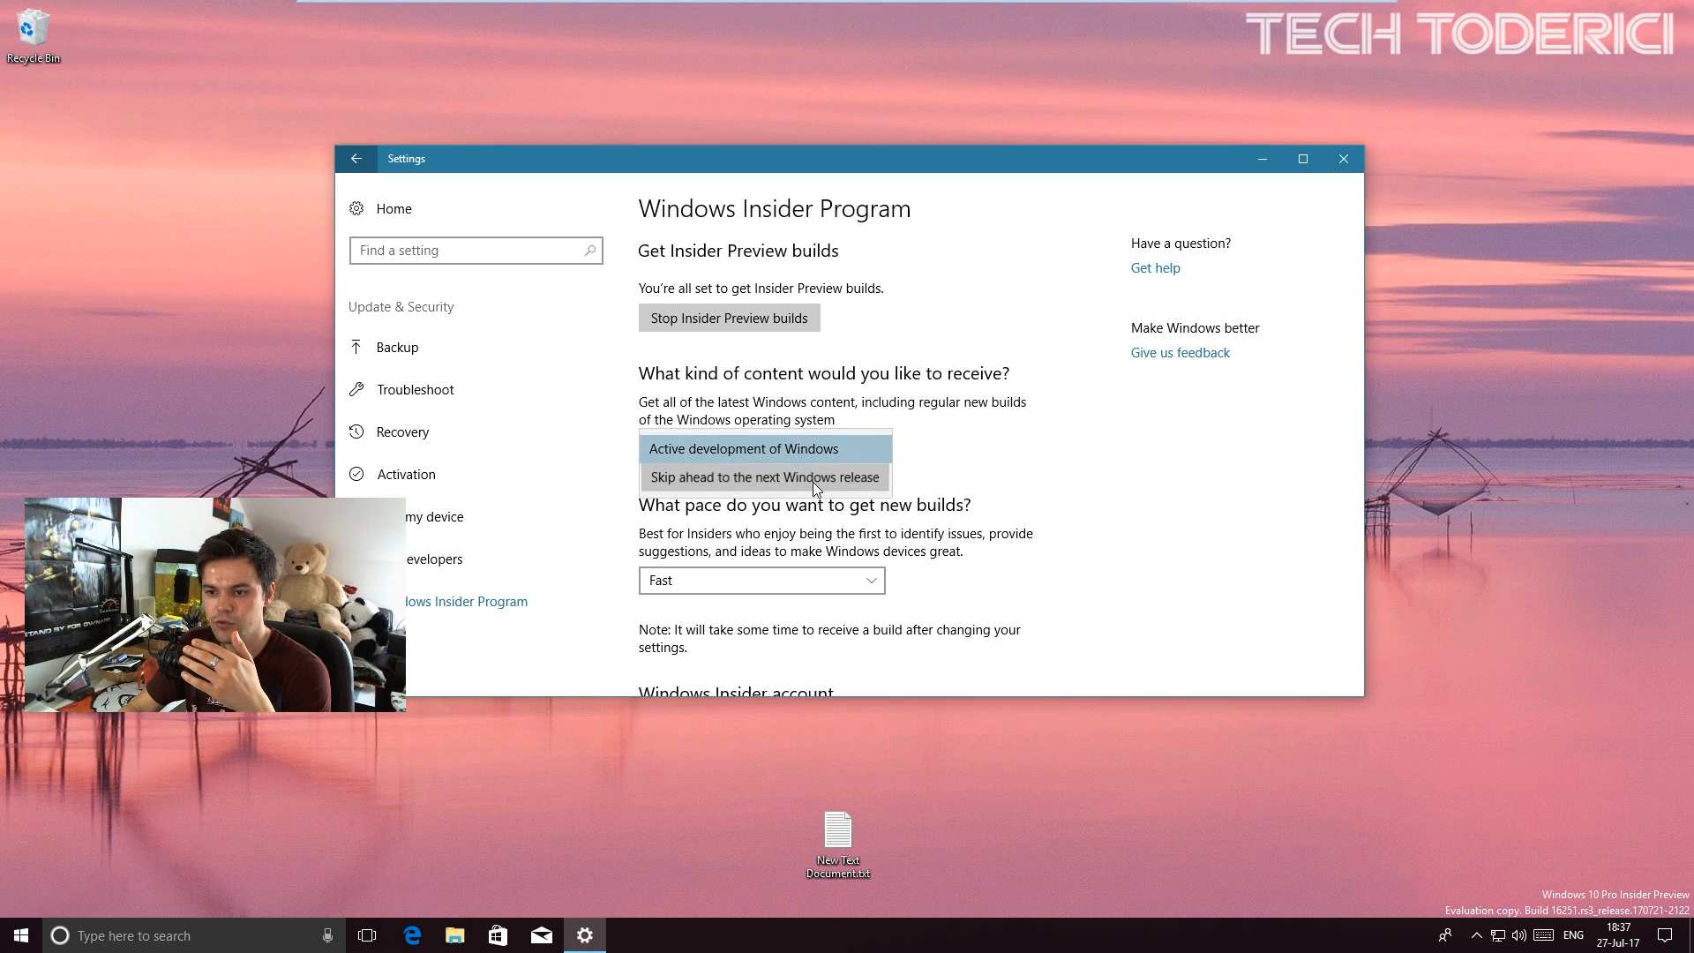
Set Windows Insider content to 'Skip ahead to the next Windows release'
{"action": "left_click", "coordinate": [762, 476]}
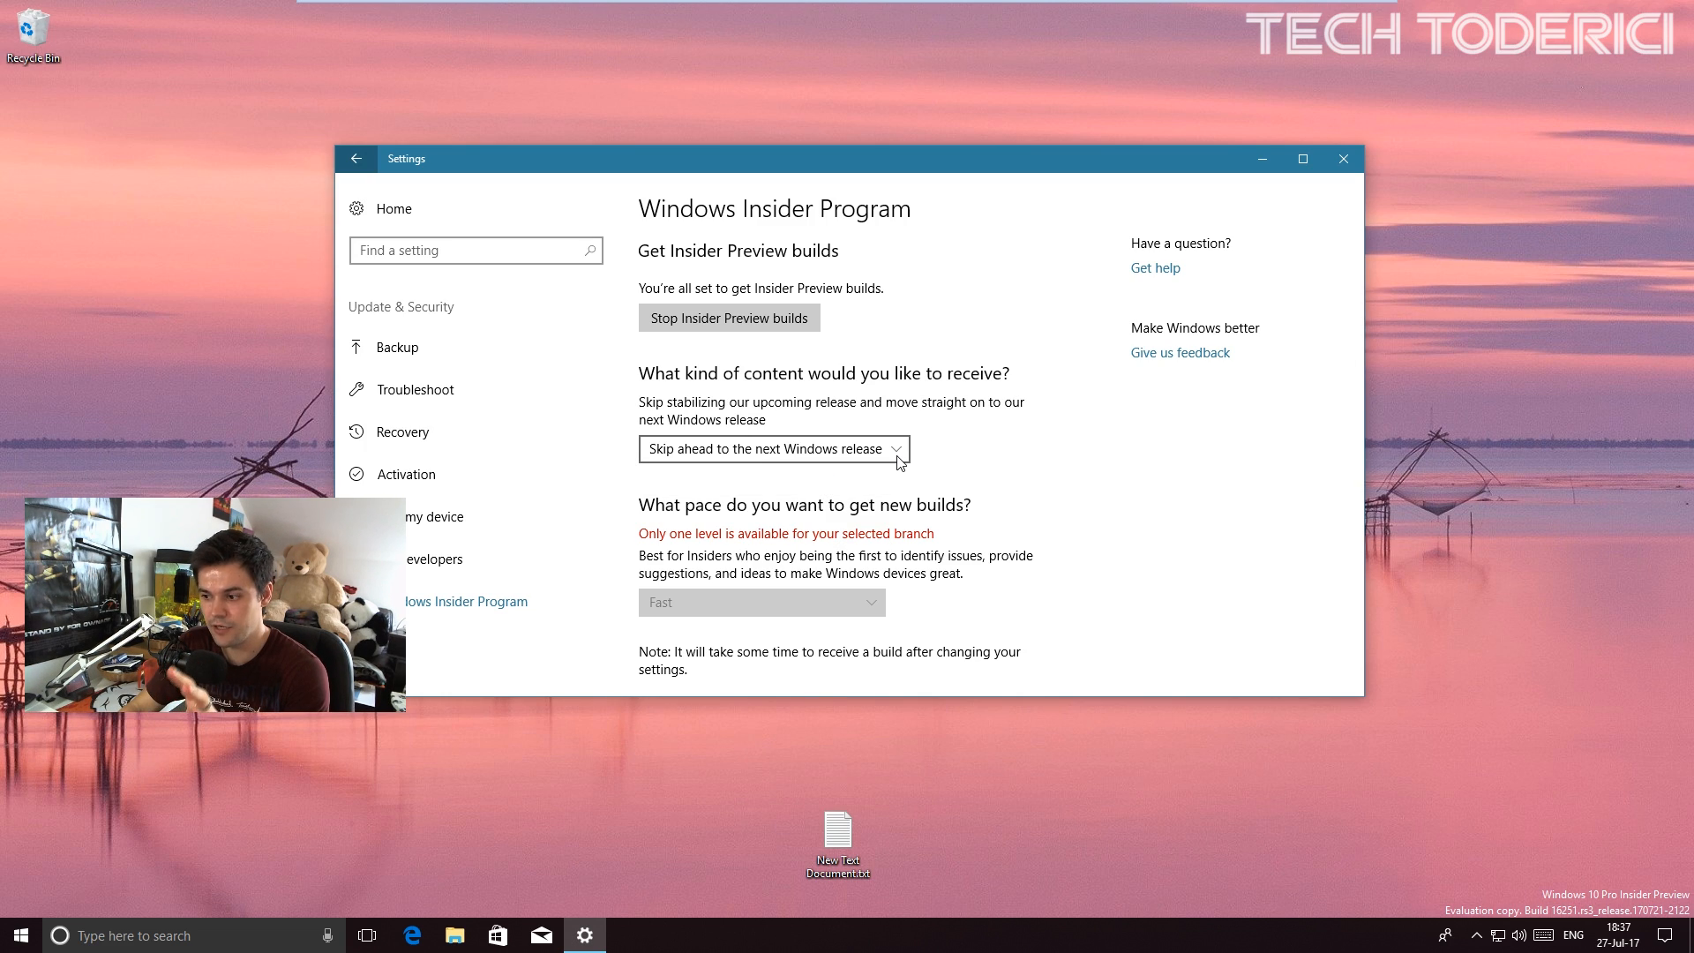
{"action": "mouse_move", "coordinate": [1364, 861]}
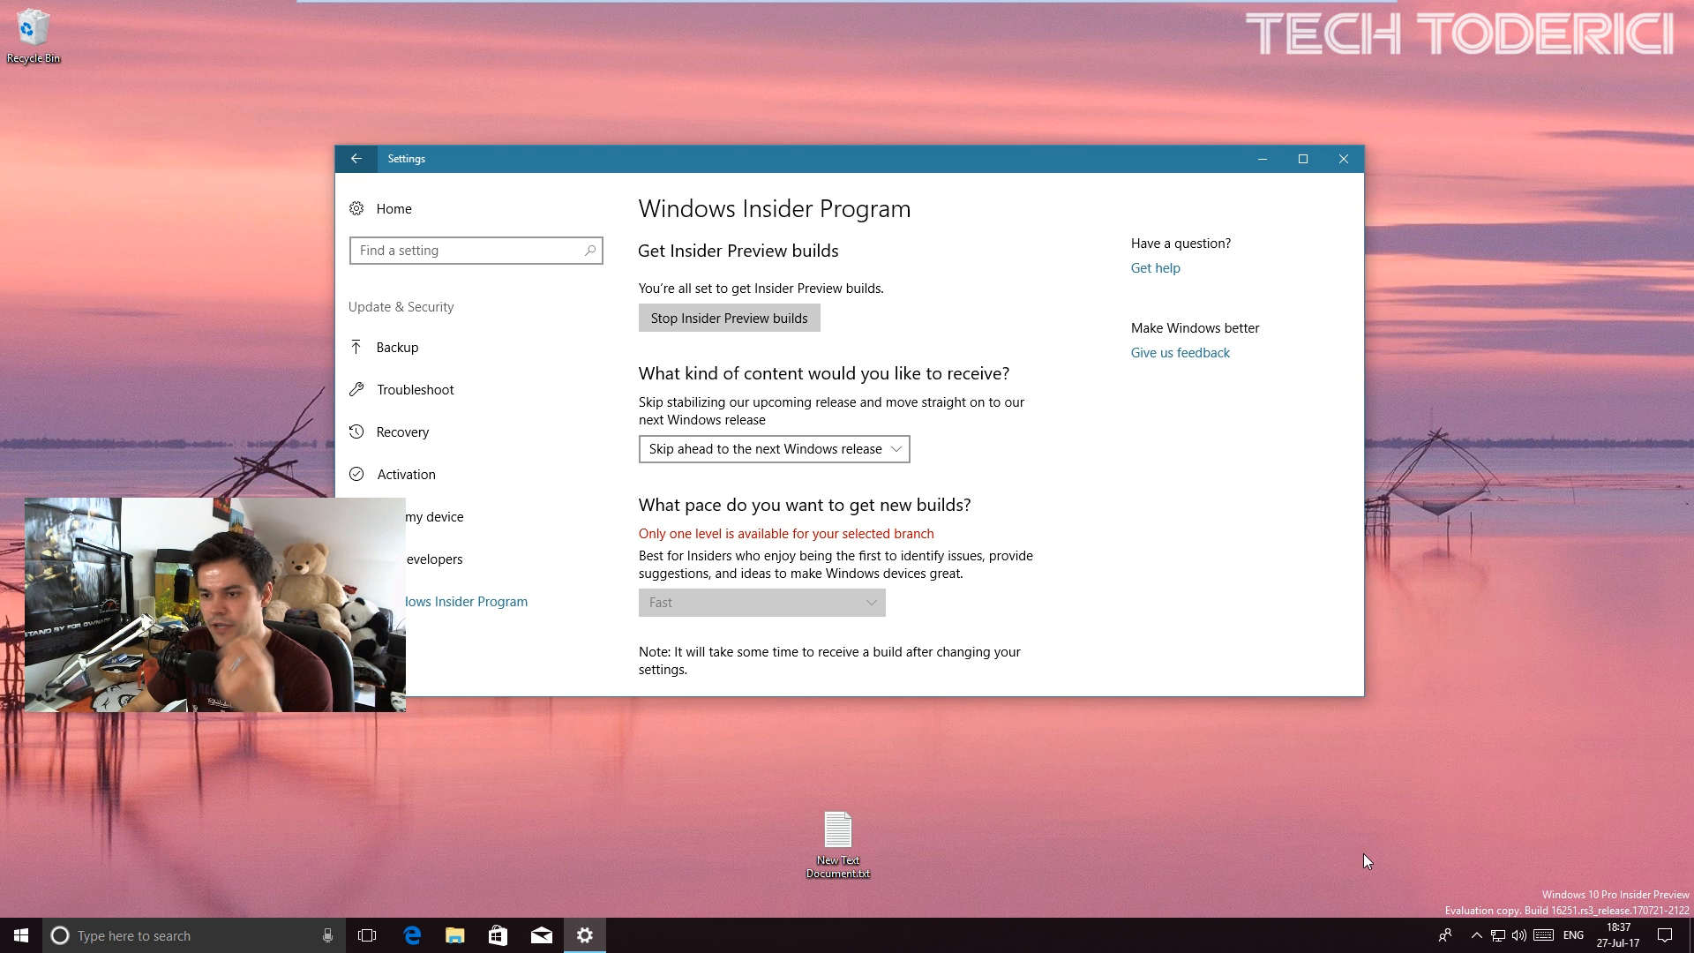
{"action": "left_click", "coordinate": [773, 448]}
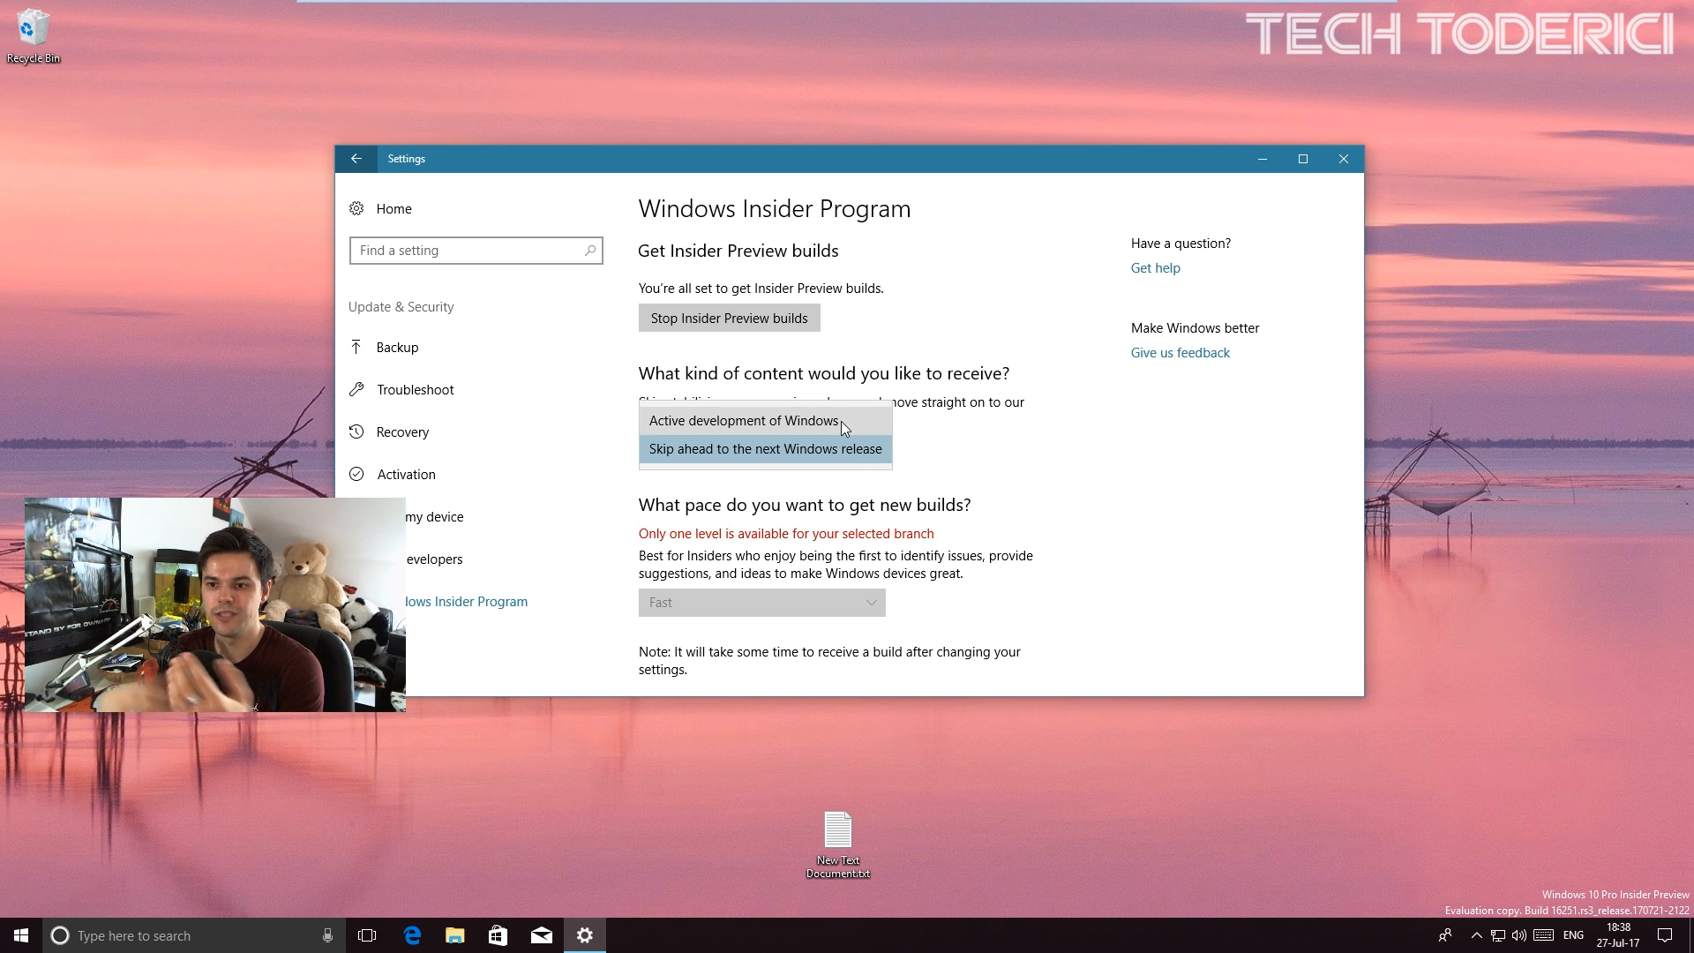
{"action": "left_click", "coordinate": [743, 420]}
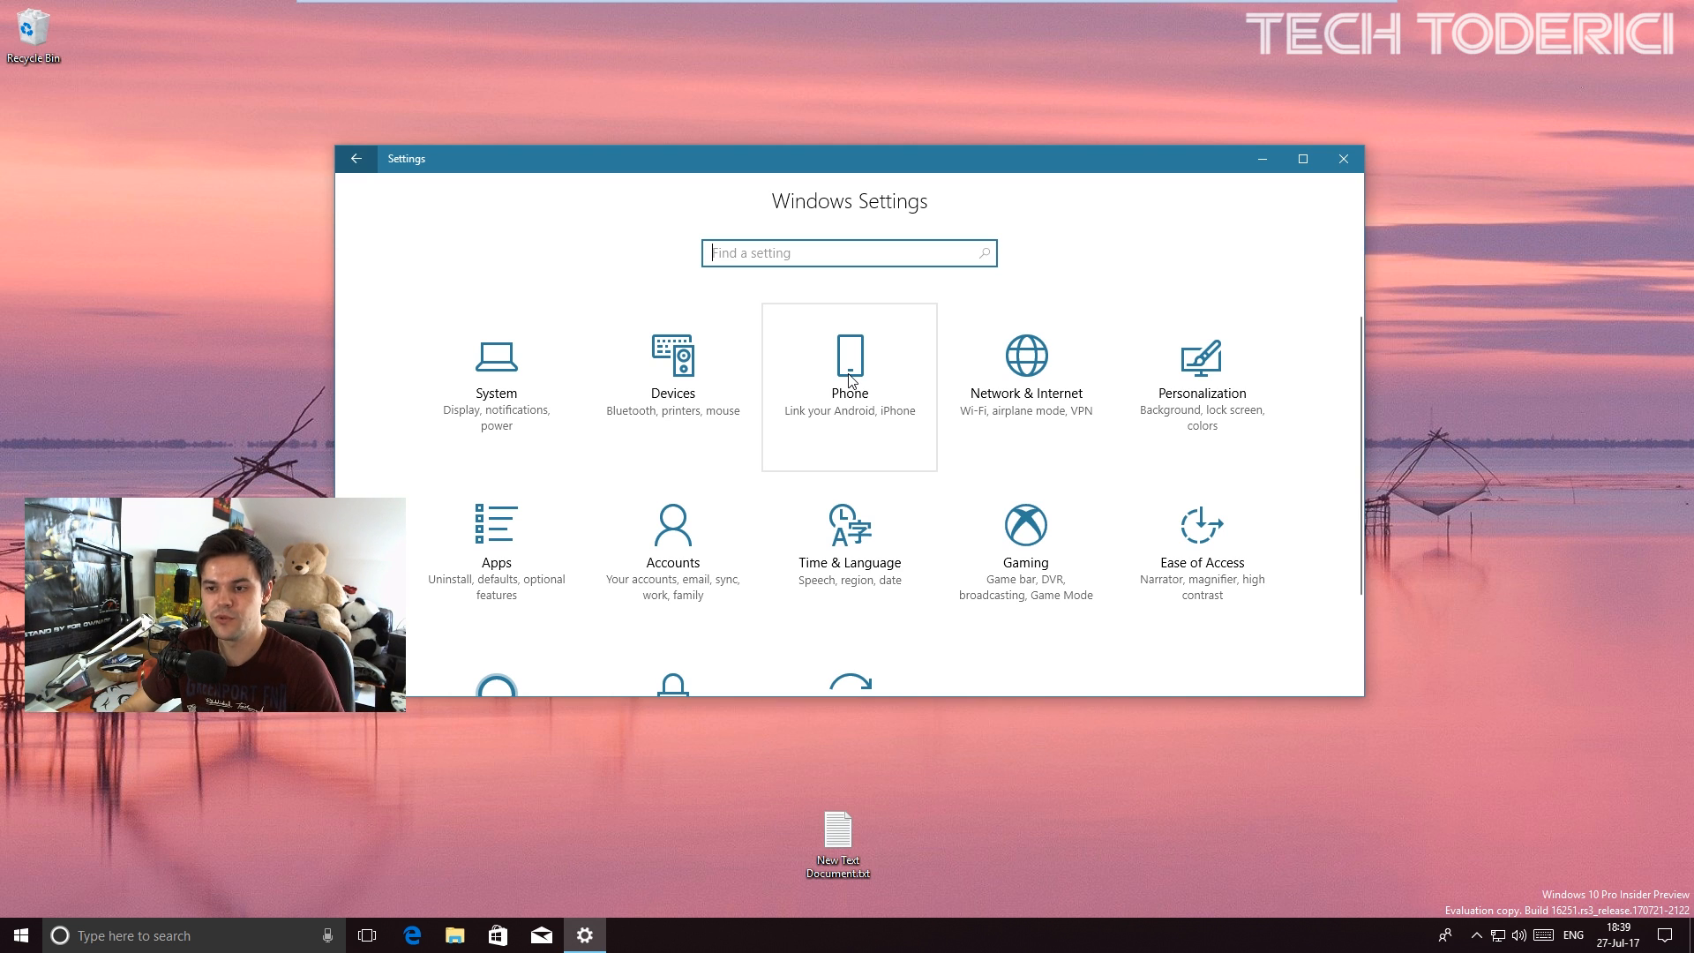
Show the Your phone page listing the linked LG-D851
{"action": "left_click", "coordinate": [849, 367]}
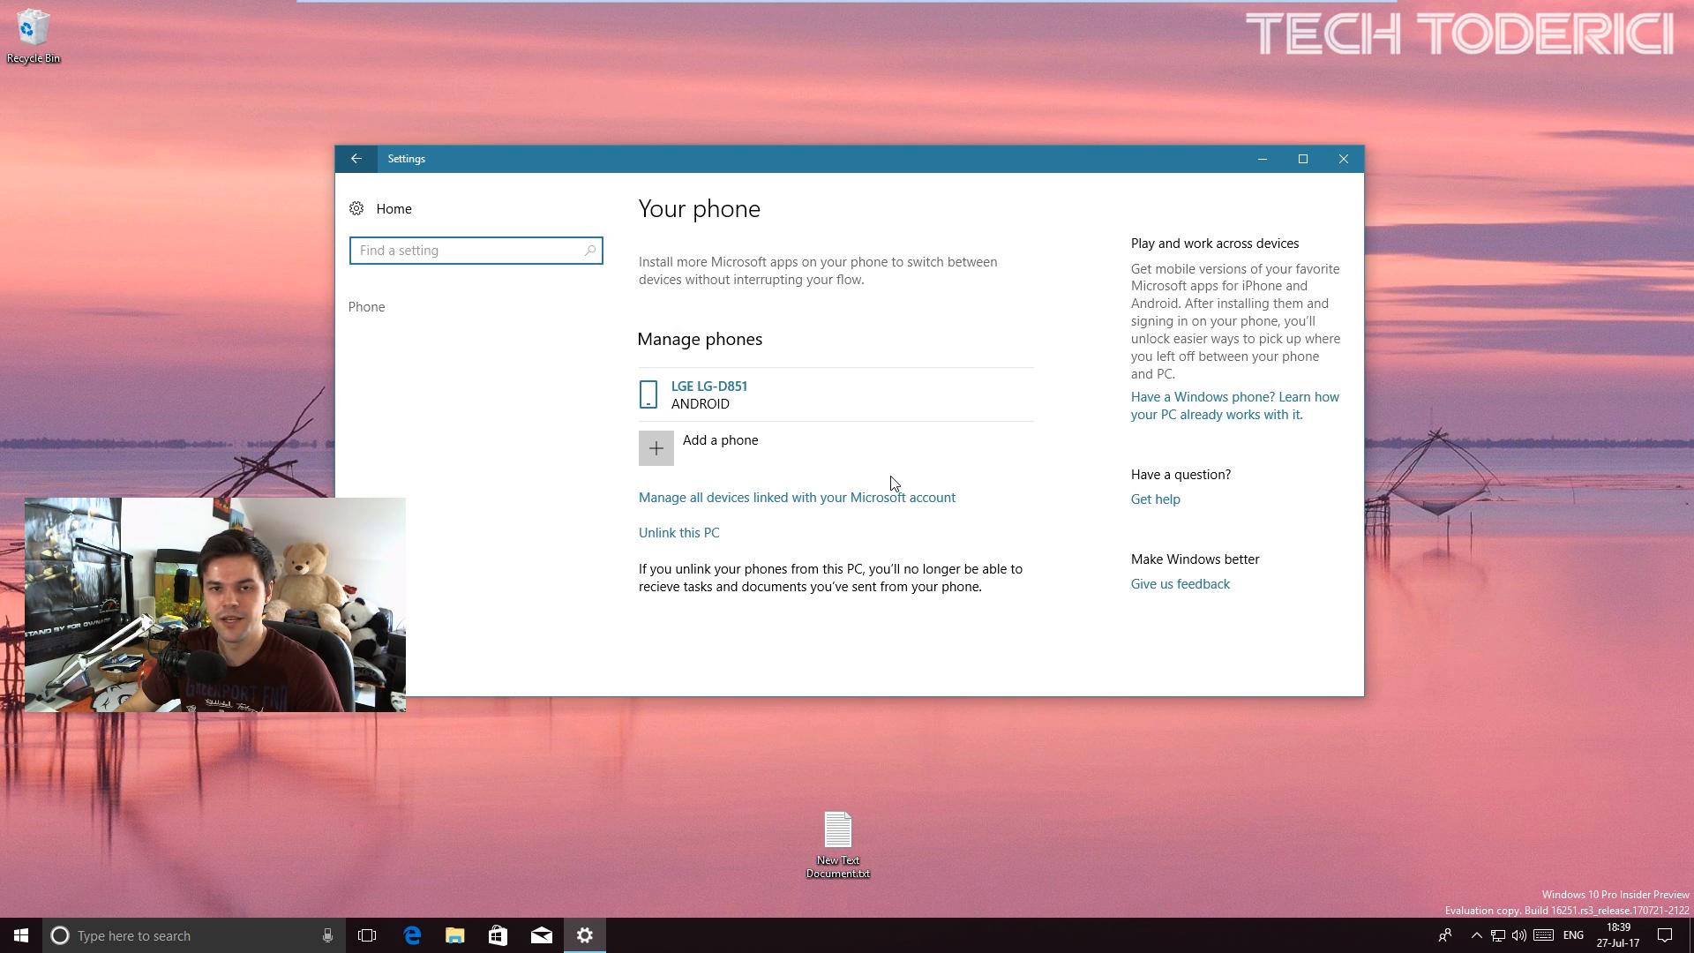